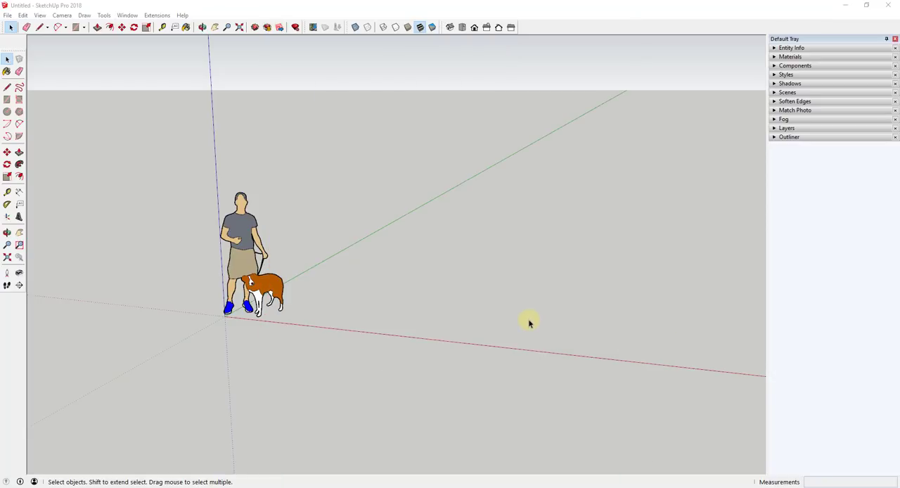
{"action": "mouse_move", "coordinate": [444, 325]}
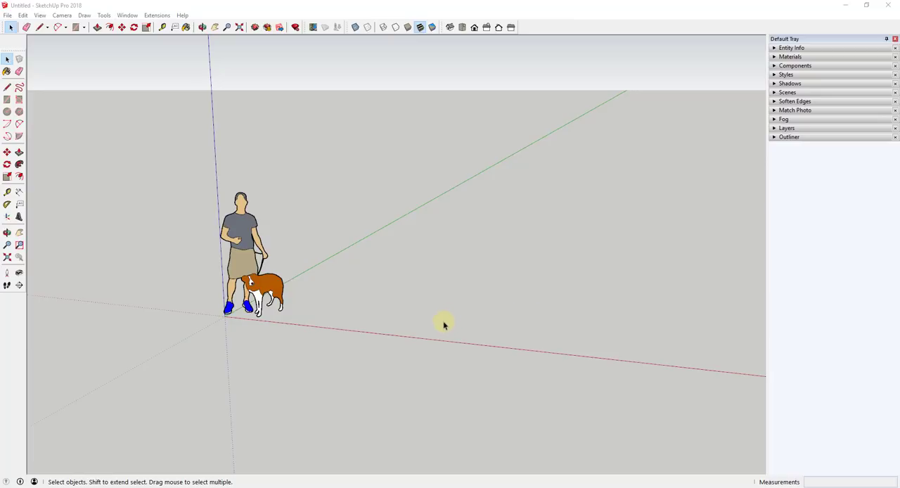
{"action": "mouse_move", "coordinate": [513, 315]}
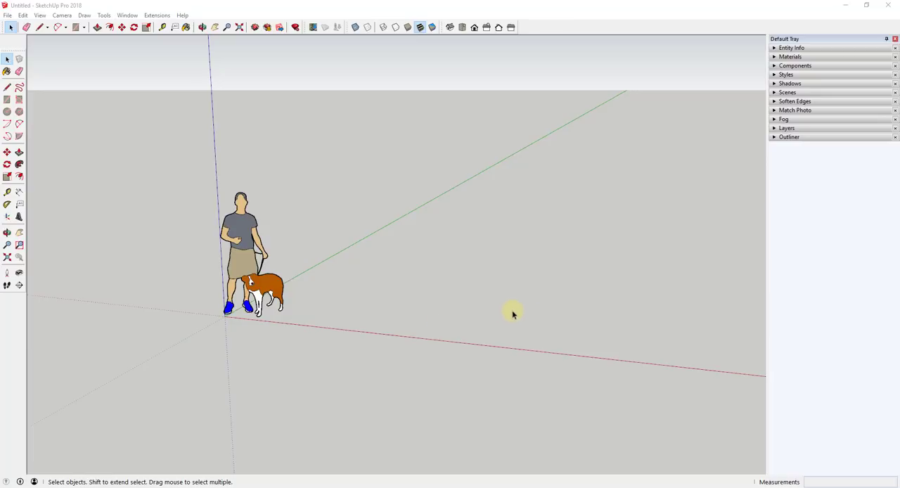
{"action": "mouse_move", "coordinate": [449, 323]}
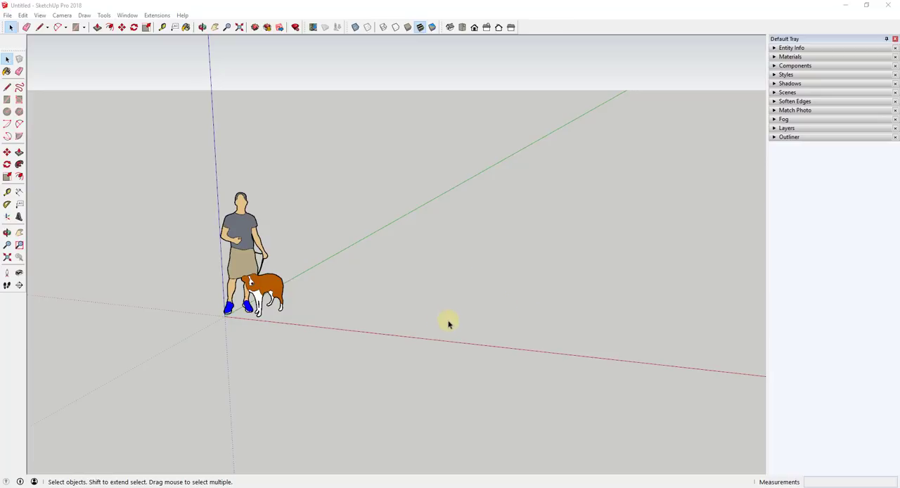
{"action": "mouse_move", "coordinate": [461, 305]}
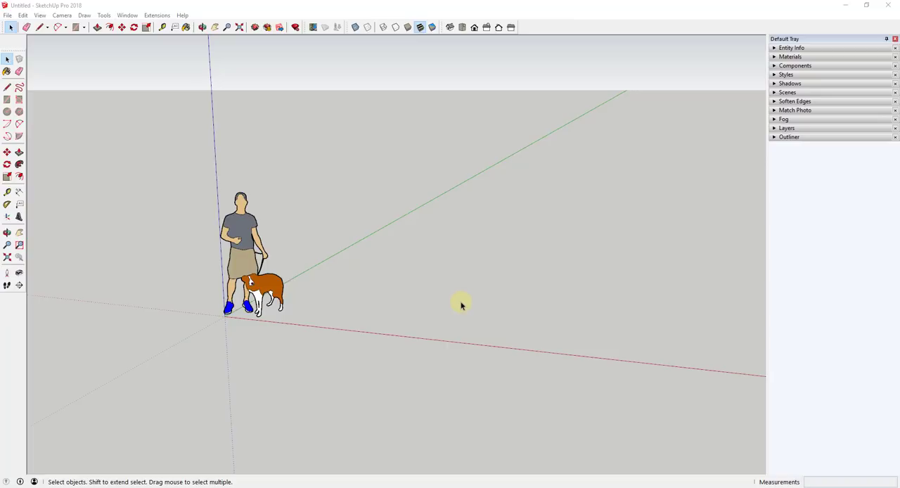
{"action": "mouse_move", "coordinate": [515, 305]}
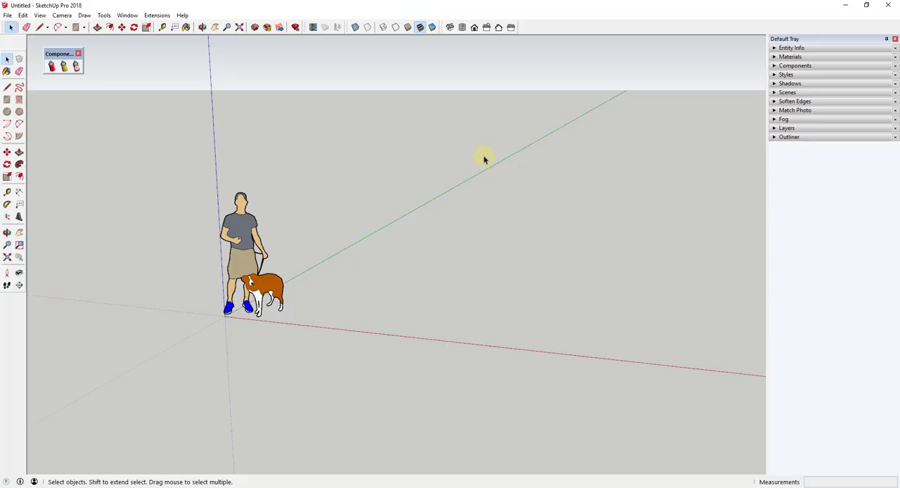
{"action": "mouse_move", "coordinate": [506, 208]}
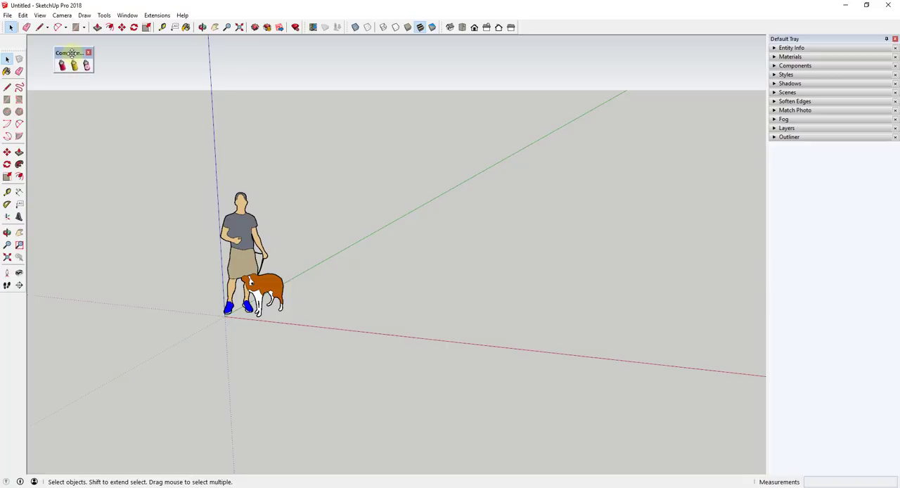
{"action": "mouse_move", "coordinate": [575, 200]}
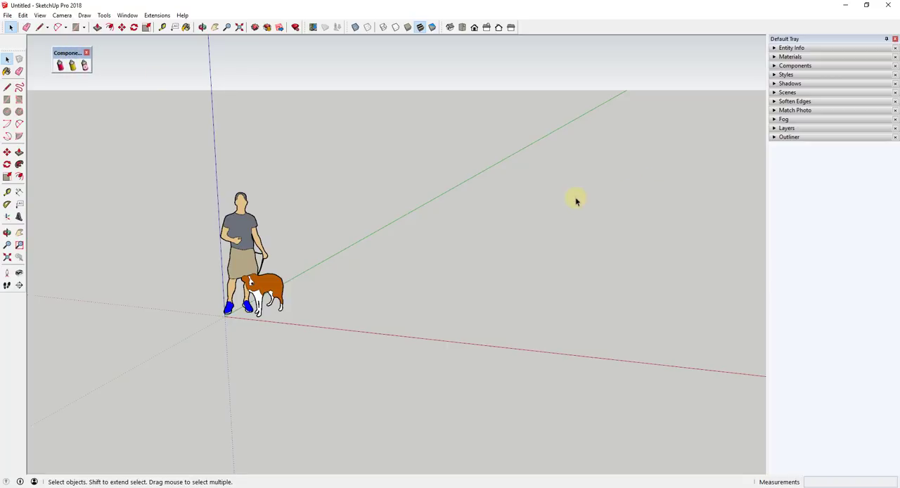
{"action": "mouse_move", "coordinate": [368, 149]}
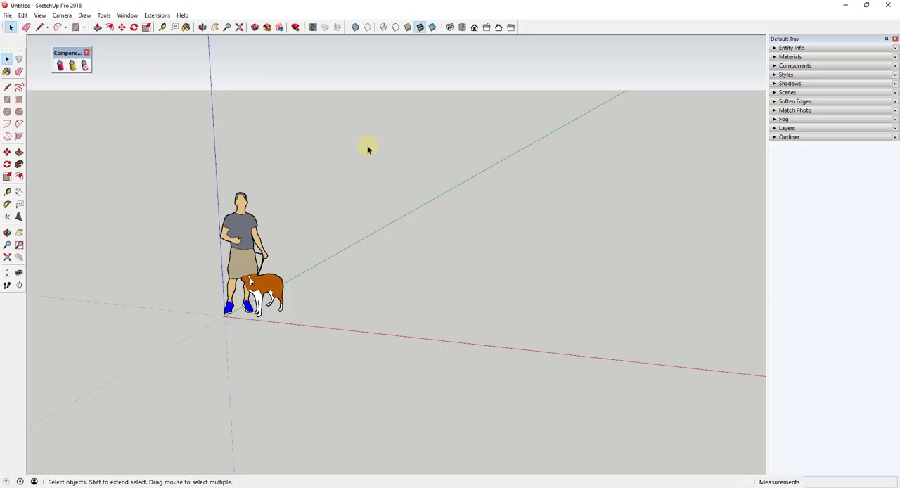
{"action": "mouse_move", "coordinate": [49, 63]}
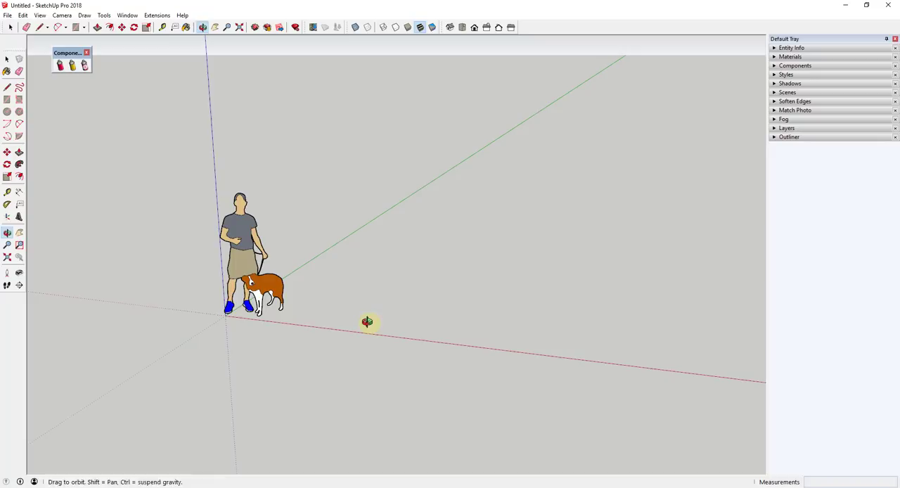
Step: Draw a rectangular face on the ground plane beside the person-and-dog figure
{"action": "left_click", "coordinate": [8, 59]}
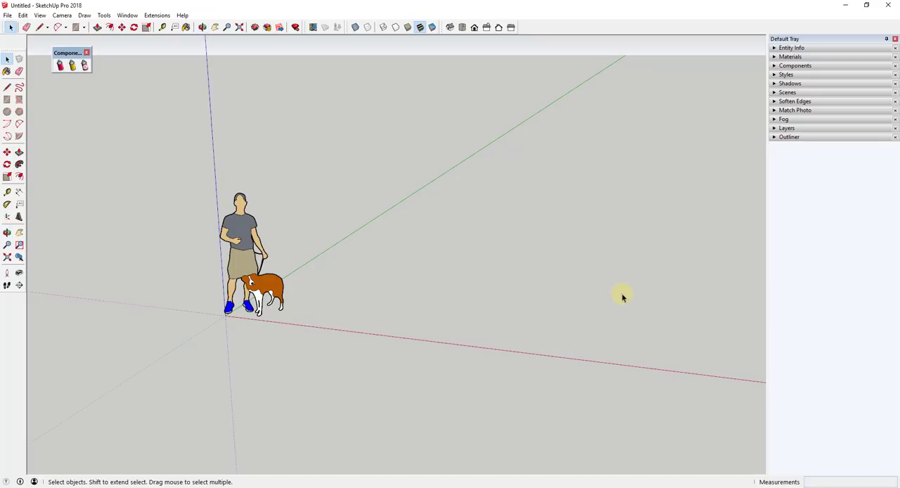
{"action": "mouse_move", "coordinate": [362, 323]}
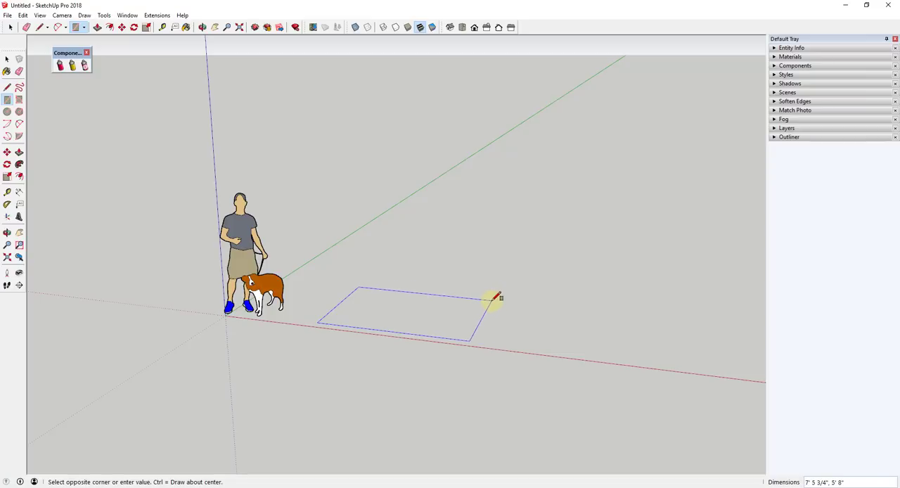
{"action": "left_click", "coordinate": [8, 59]}
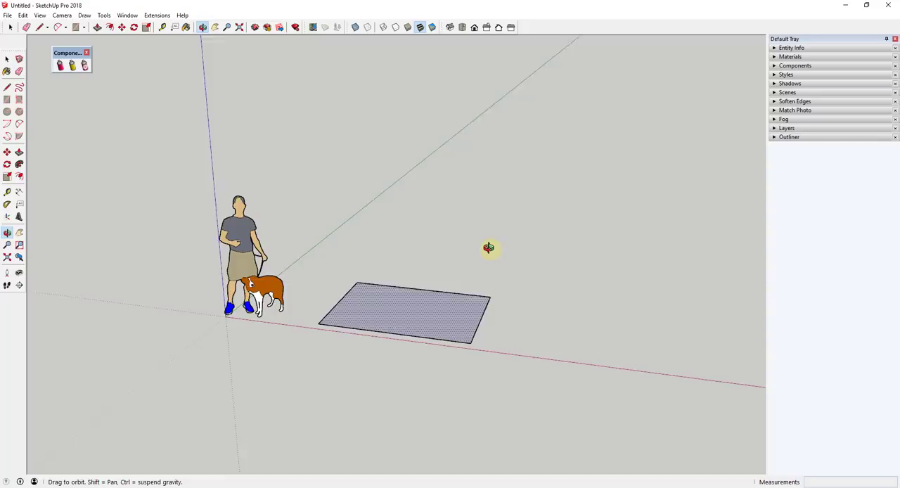
{"action": "left_click_drag", "start_coordinate": [488, 248], "coordinate": [442, 315]}
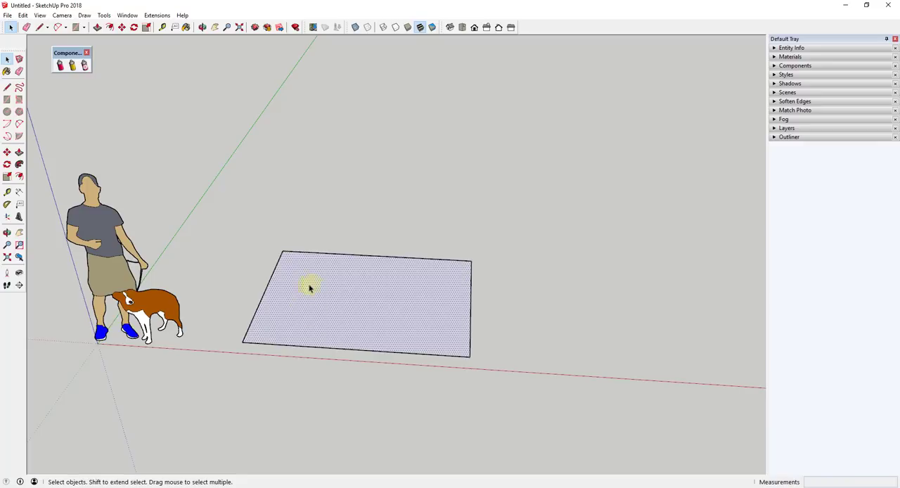
{"action": "mouse_move", "coordinate": [341, 284]}
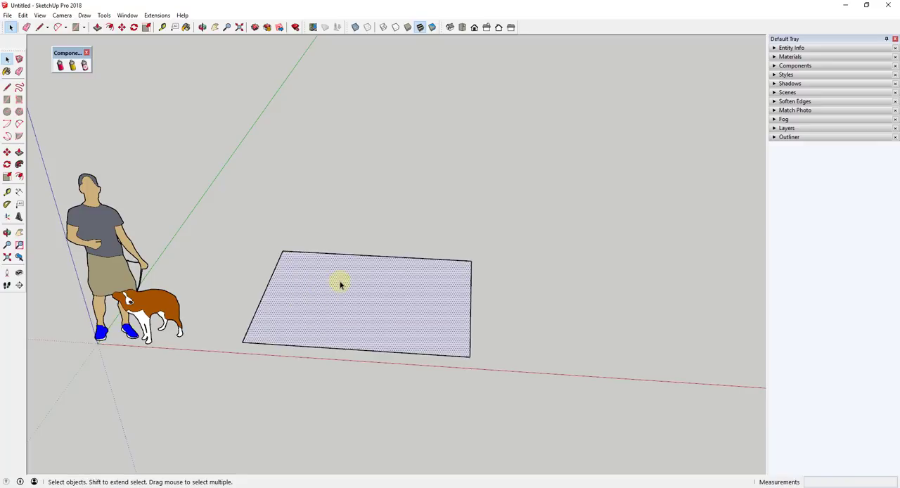
{"action": "mouse_move", "coordinate": [489, 272]}
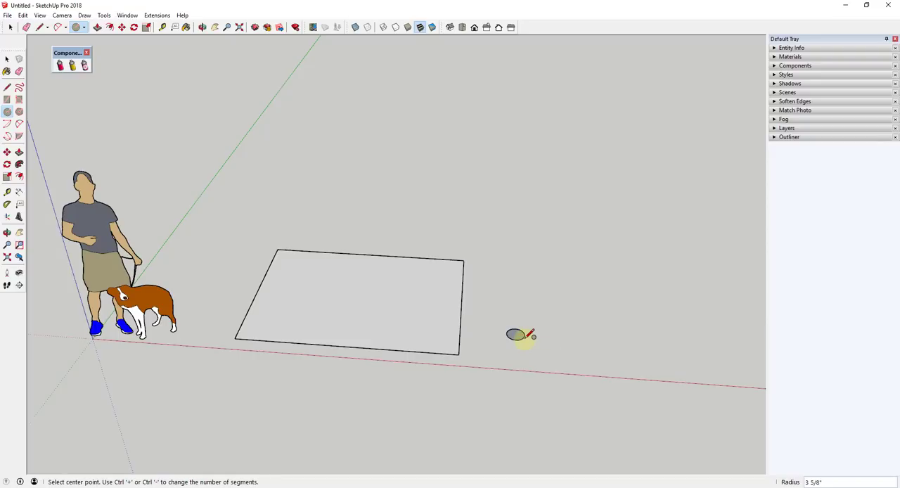
Step: Align axes to the small circle and make it a component named 'Circle'
{"action": "right_click", "coordinate": [515, 334]}
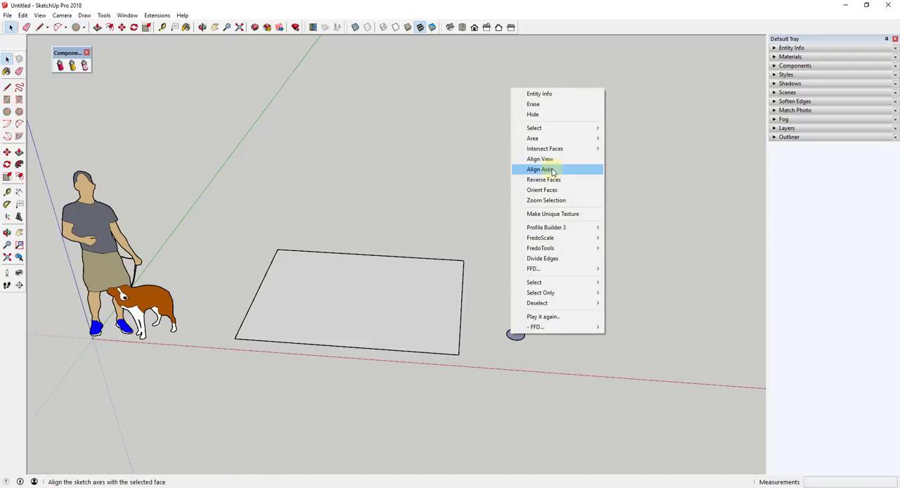
{"action": "left_click", "coordinate": [540, 169]}
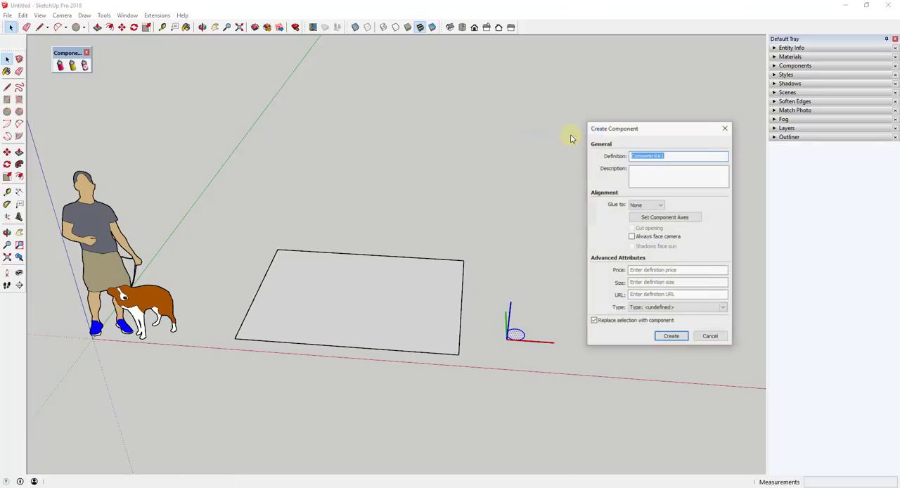
{"action": "type", "text": "Circle"}
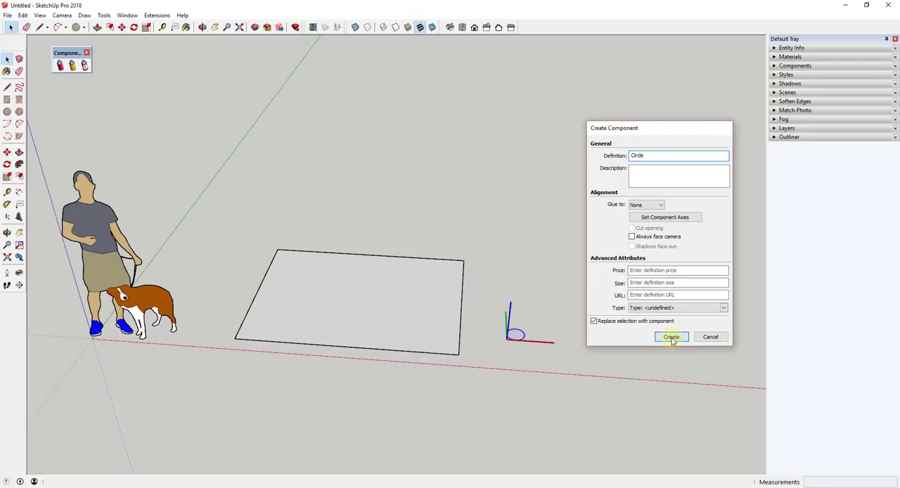
{"action": "left_click", "coordinate": [672, 337]}
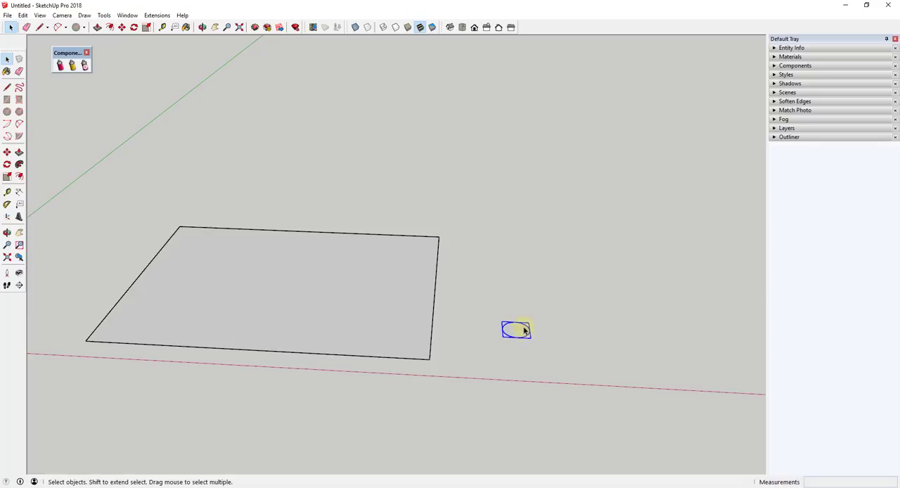
Step: Scale the Circle component down to about 0.69 of its size
{"action": "left_click", "coordinate": [514, 329]}
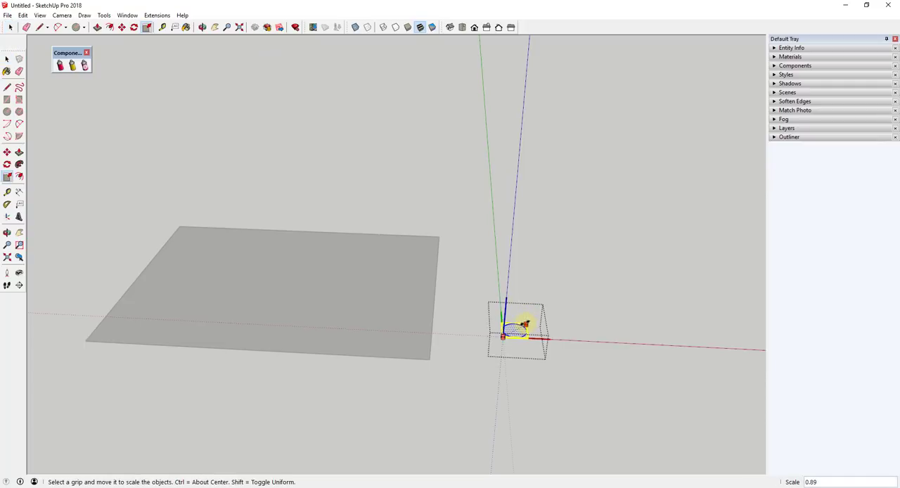
{"action": "left_click_drag", "start_coordinate": [547, 338], "coordinate": [533, 331]}
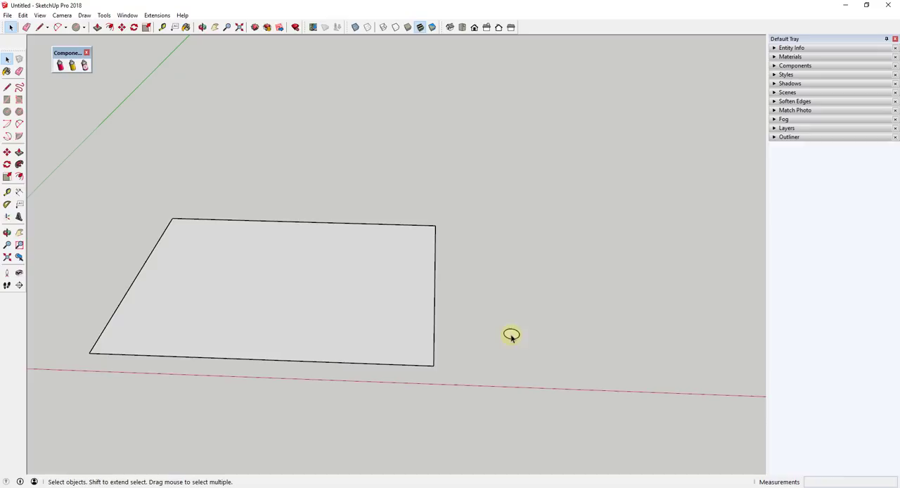
{"action": "mouse_move", "coordinate": [59, 66]}
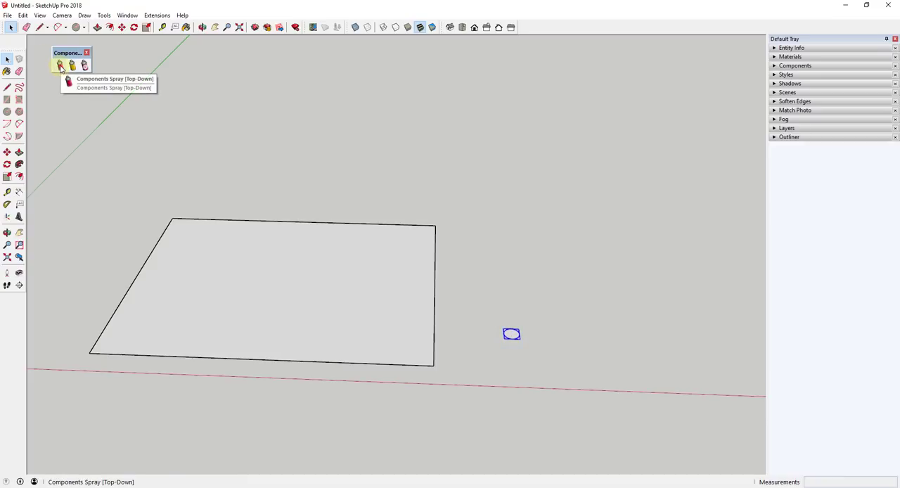
Step: In Components Spray, choose Circle as the component to spray
{"action": "left_click", "coordinate": [59, 65]}
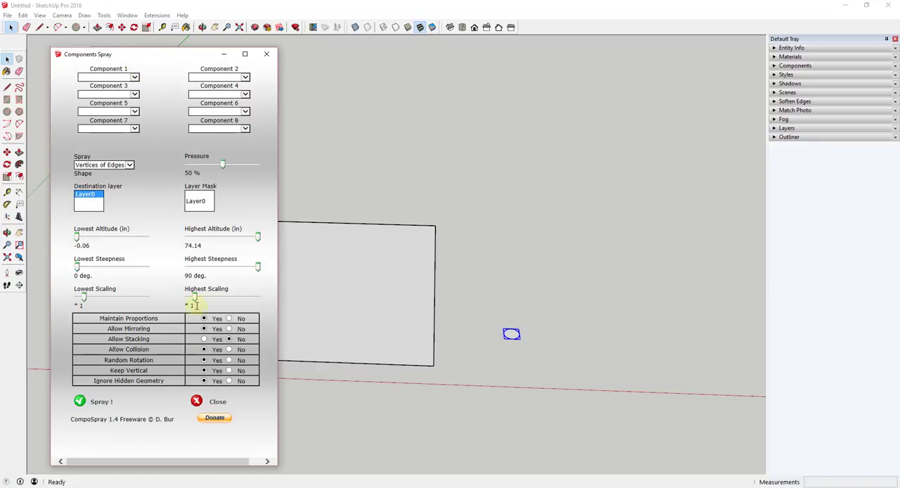
{"action": "left_click", "coordinate": [135, 77]}
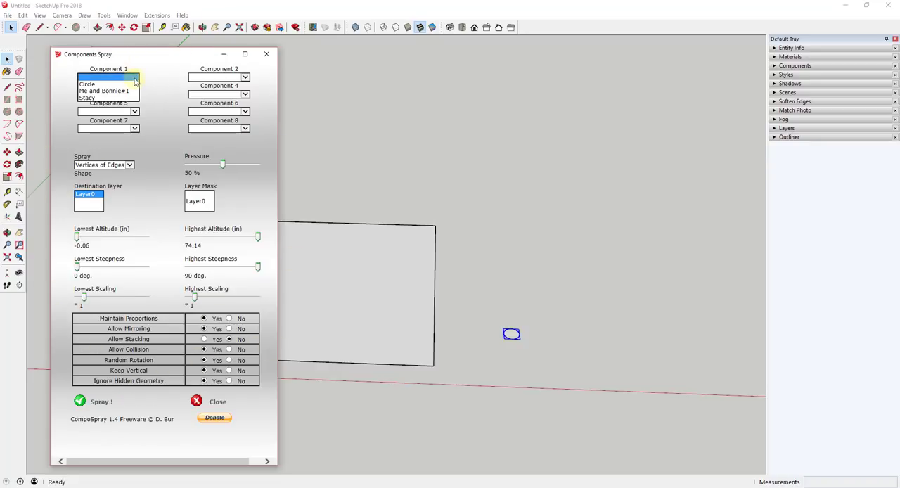
{"action": "left_click", "coordinate": [133, 76]}
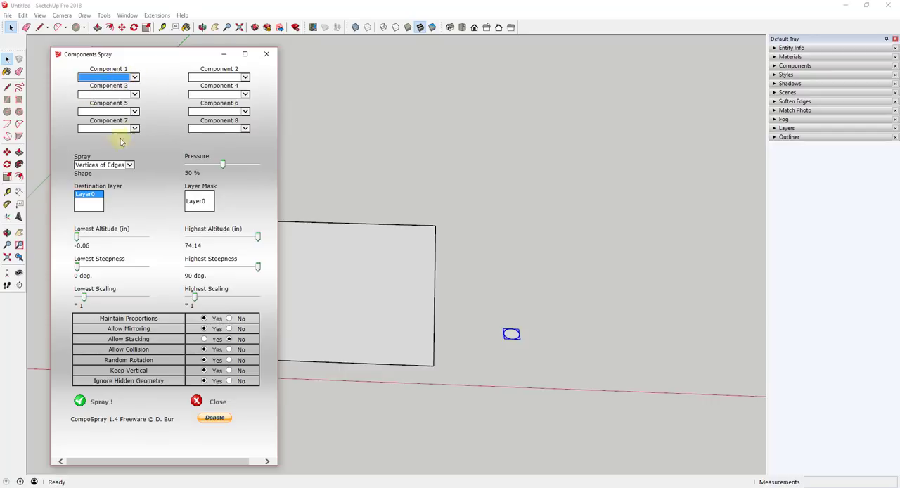
{"action": "mouse_move", "coordinate": [42, 246]}
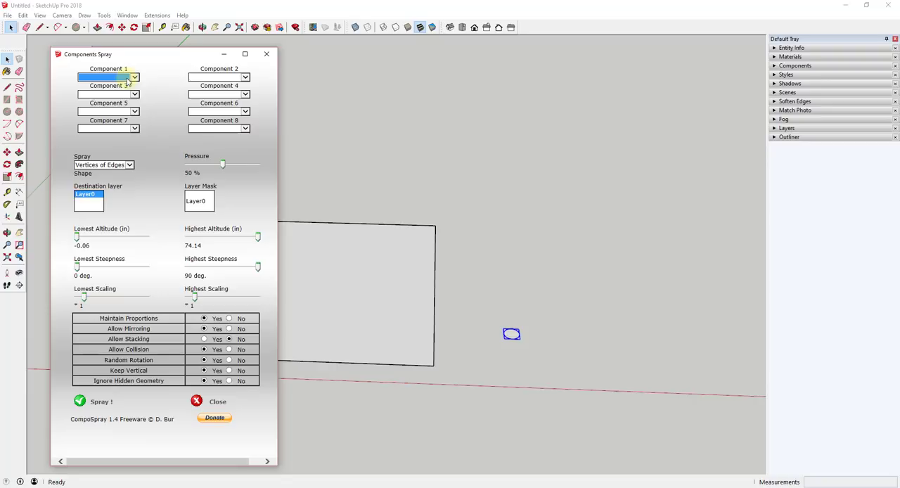
{"action": "left_click", "coordinate": [135, 77]}
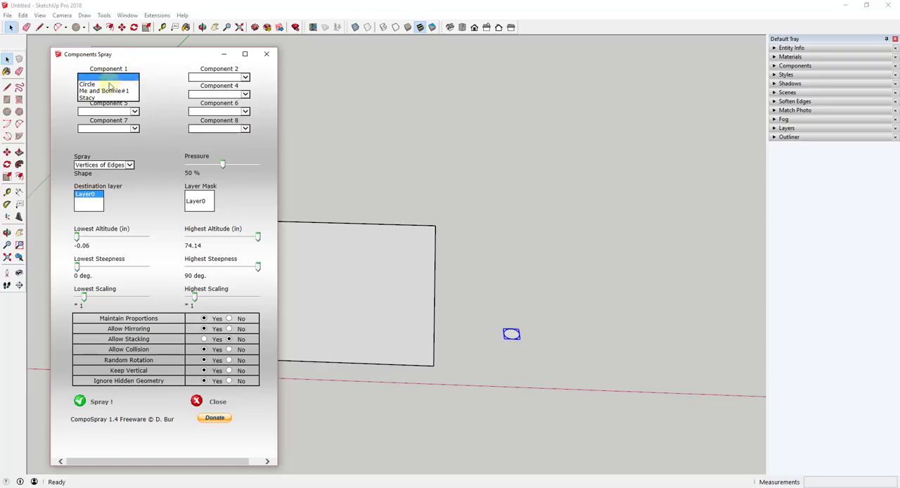
{"action": "left_click", "coordinate": [90, 84]}
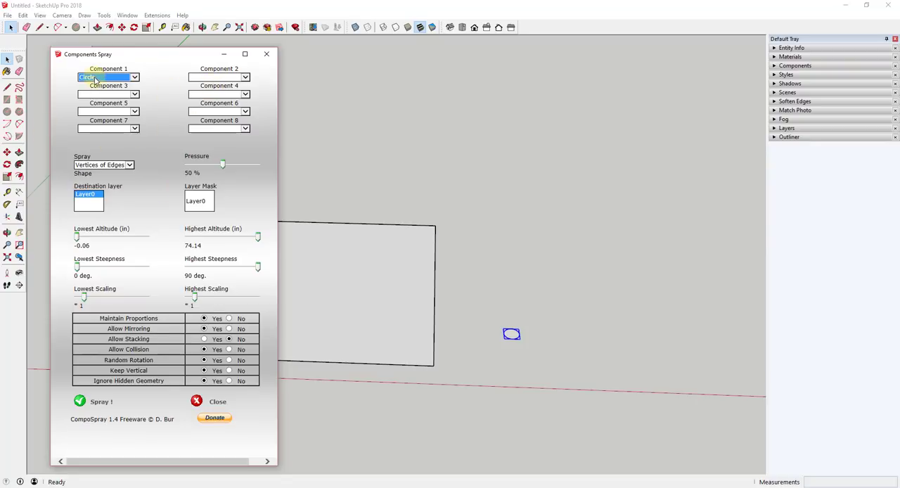
Step: Review the Spray target list, leaving the rectangular face as the target
{"action": "left_click", "coordinate": [130, 164]}
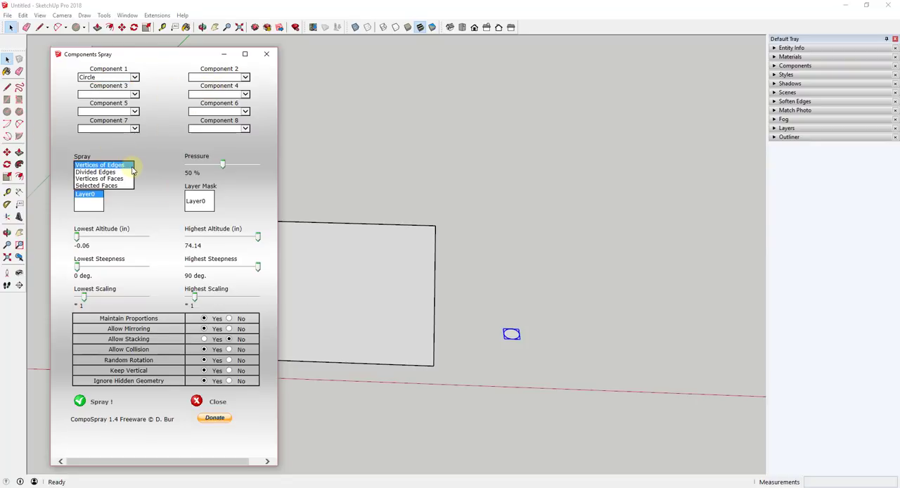
{"action": "left_click", "coordinate": [99, 165]}
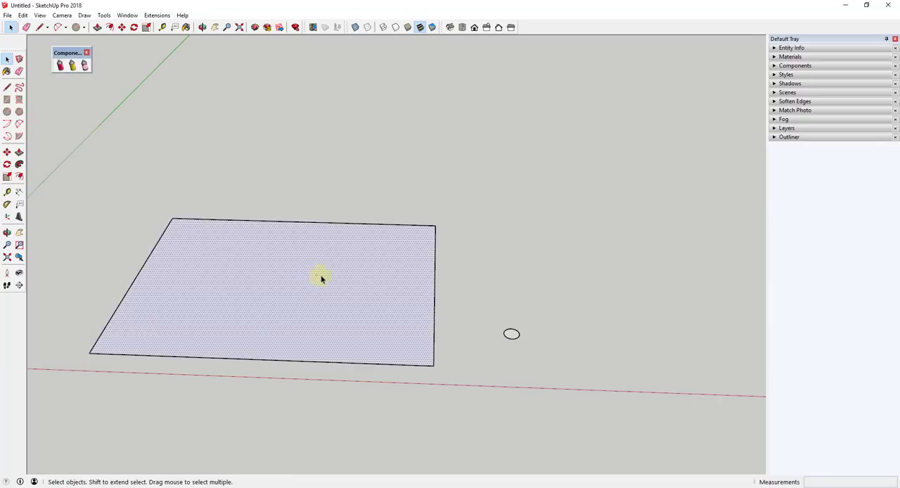
{"action": "mouse_move", "coordinate": [251, 288]}
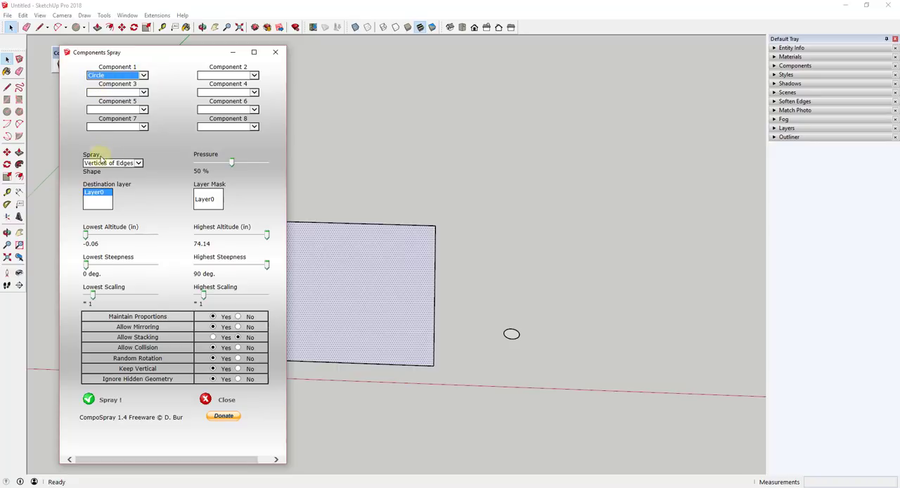
Step: Set Spray to Selected Faces and pressure to 72%
{"action": "left_click", "coordinate": [138, 163]}
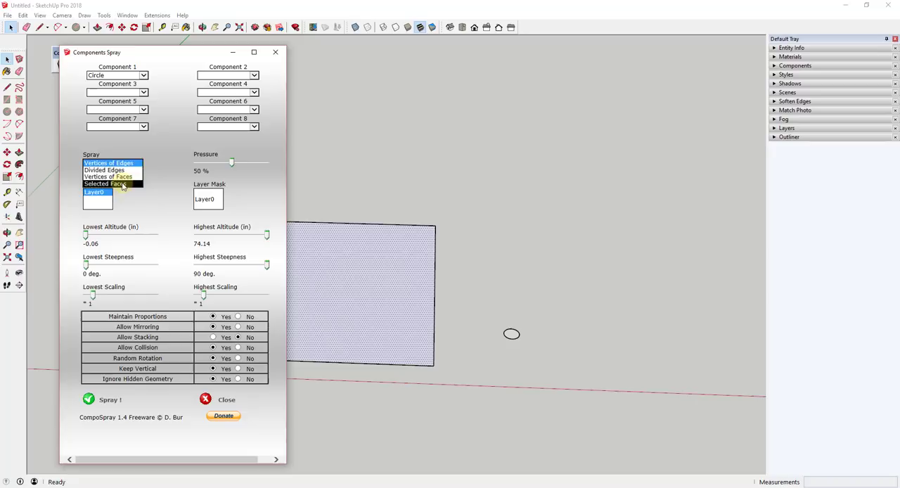
{"action": "left_click", "coordinate": [113, 183]}
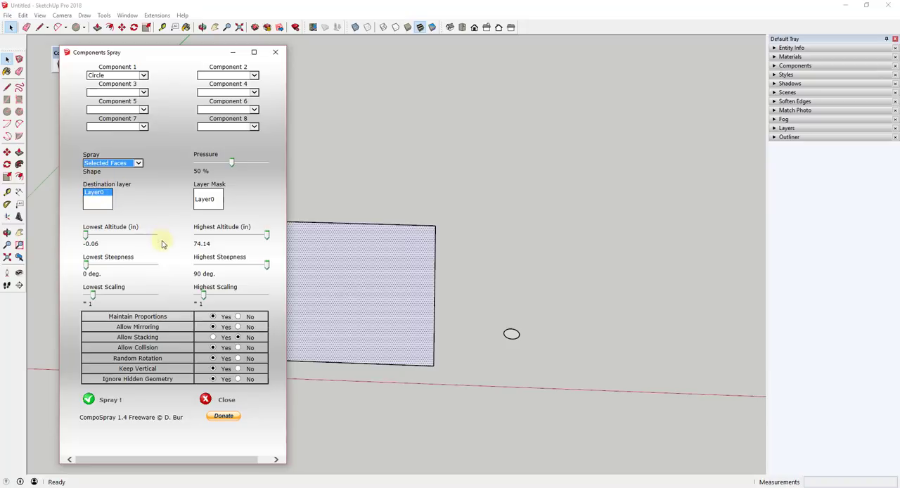
{"action": "mouse_move", "coordinate": [232, 163]}
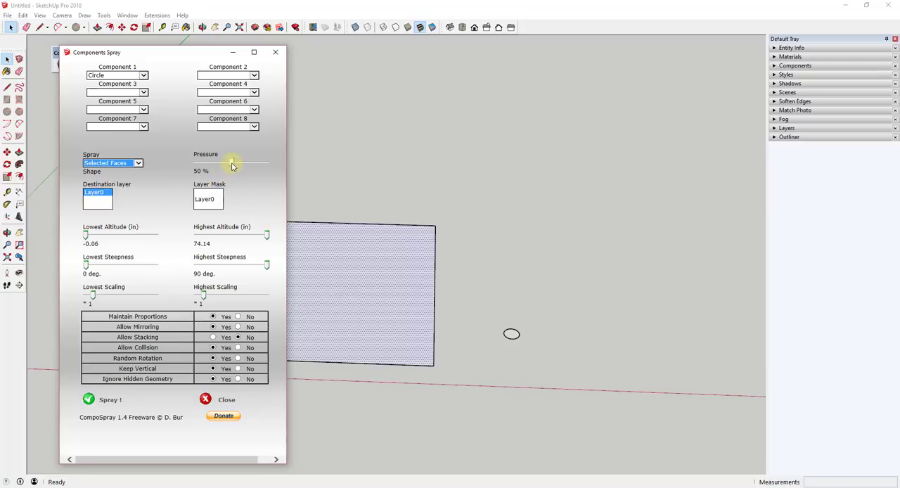
{"action": "left_click_drag", "start_coordinate": [231, 164], "coordinate": [247, 164]}
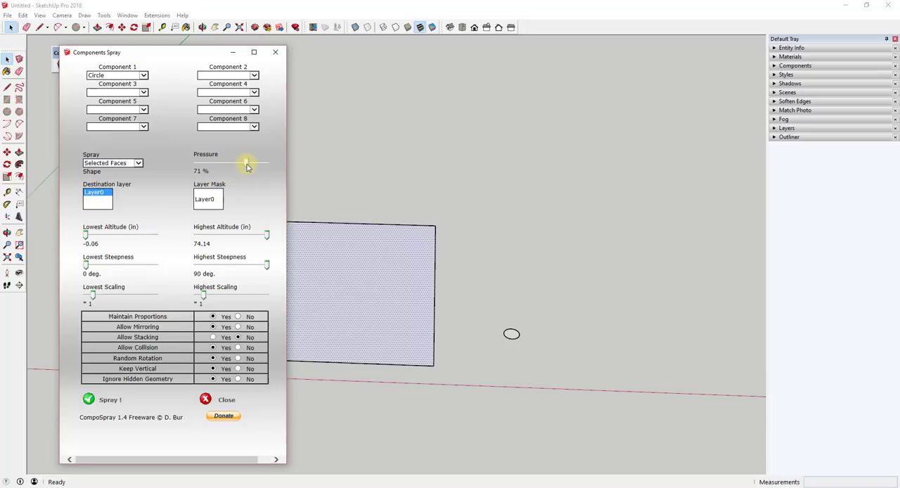
{"action": "left_click_drag", "start_coordinate": [248, 163], "coordinate": [243, 163]}
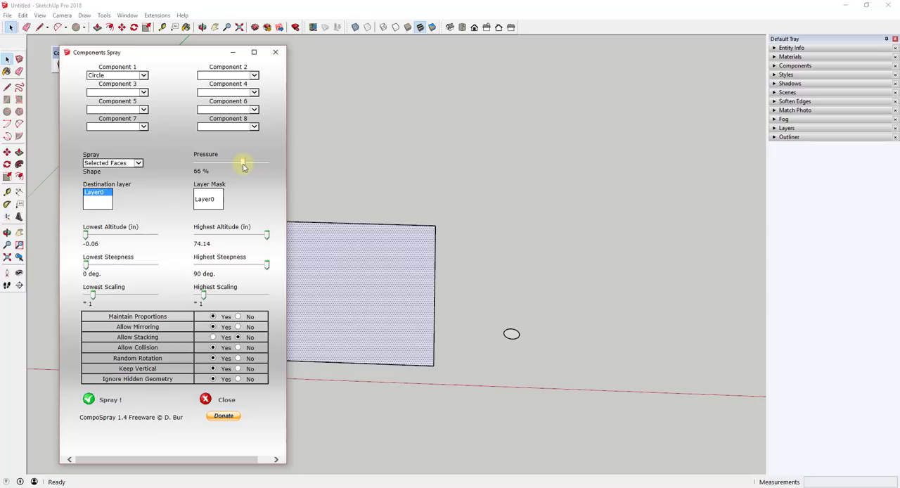
{"action": "left_click_drag", "start_coordinate": [241, 163], "coordinate": [248, 164]}
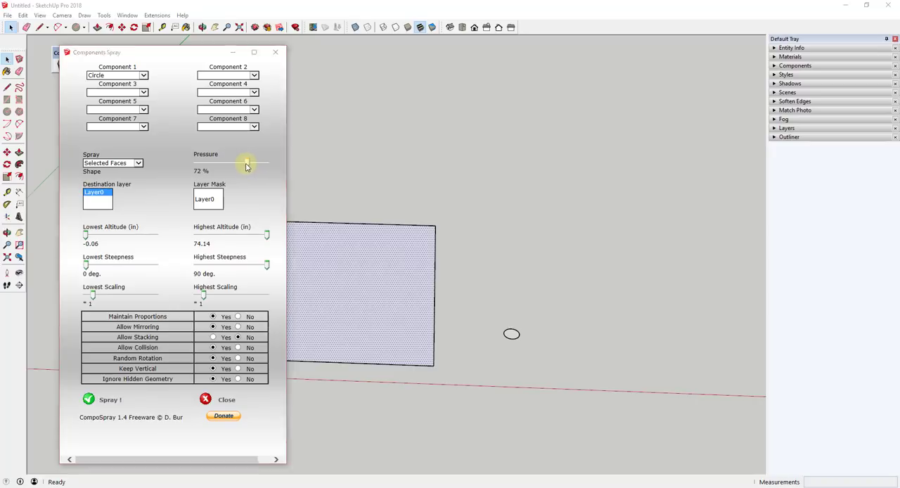
{"action": "mouse_move", "coordinate": [235, 182]}
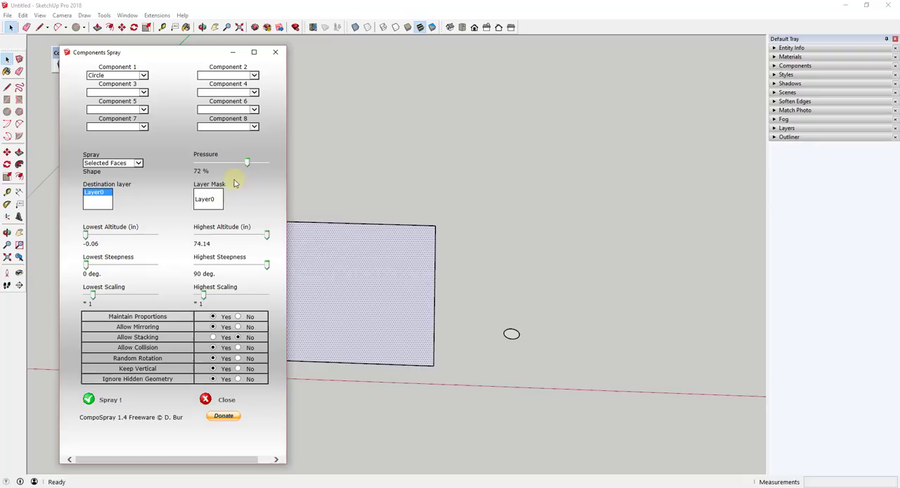
{"action": "mouse_move", "coordinate": [135, 202]}
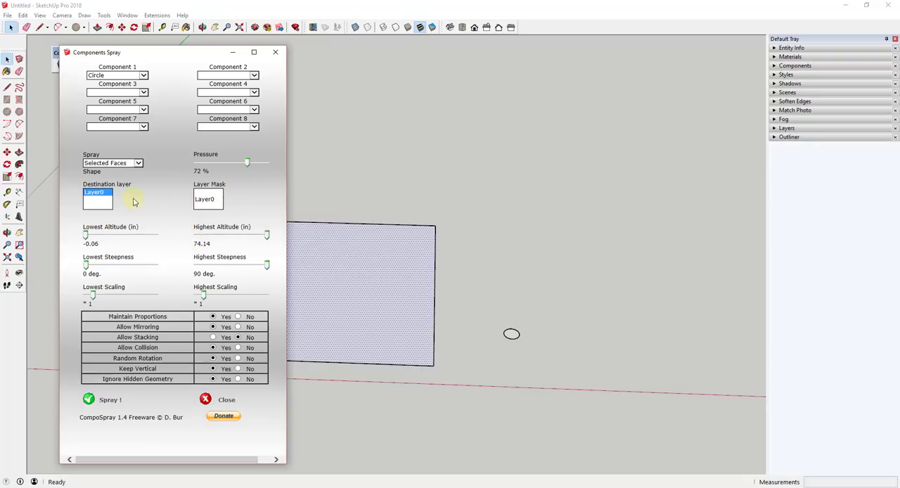
{"action": "mouse_move", "coordinate": [141, 224]}
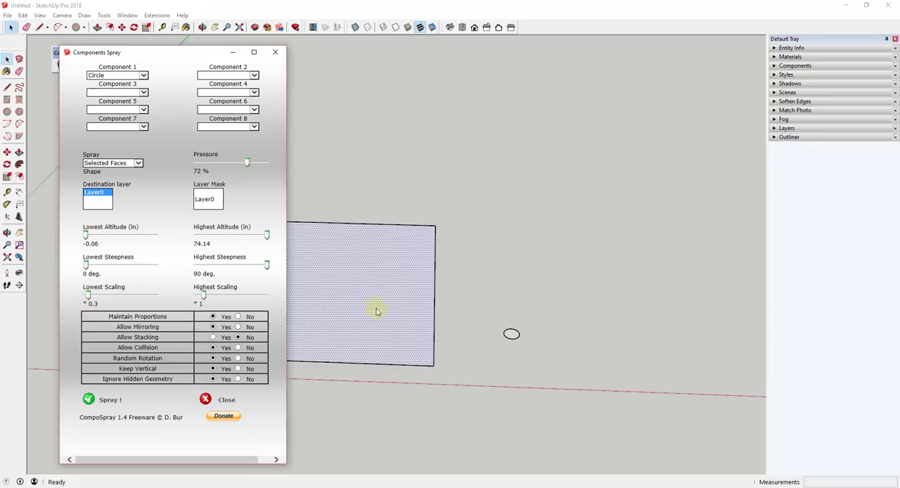
{"action": "mouse_move", "coordinate": [282, 228]}
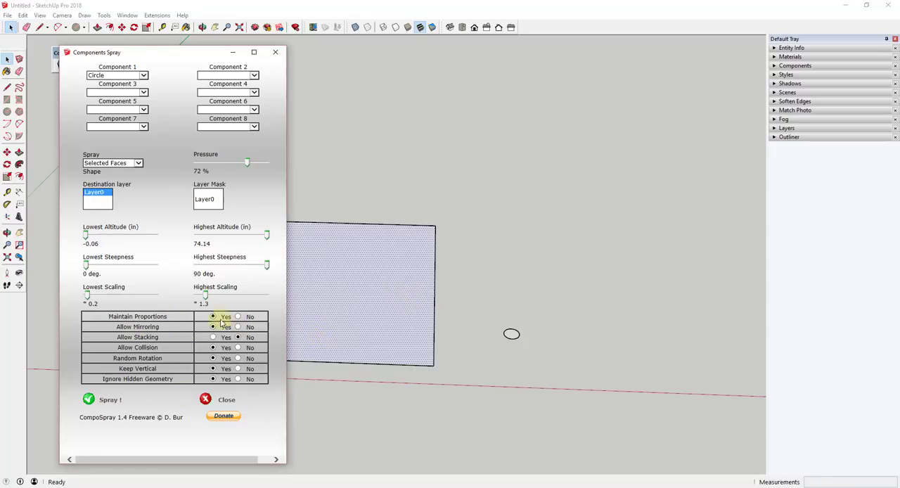
Step: Set Allow Stacking and Allow Collision to No
{"action": "left_click", "coordinate": [214, 347]}
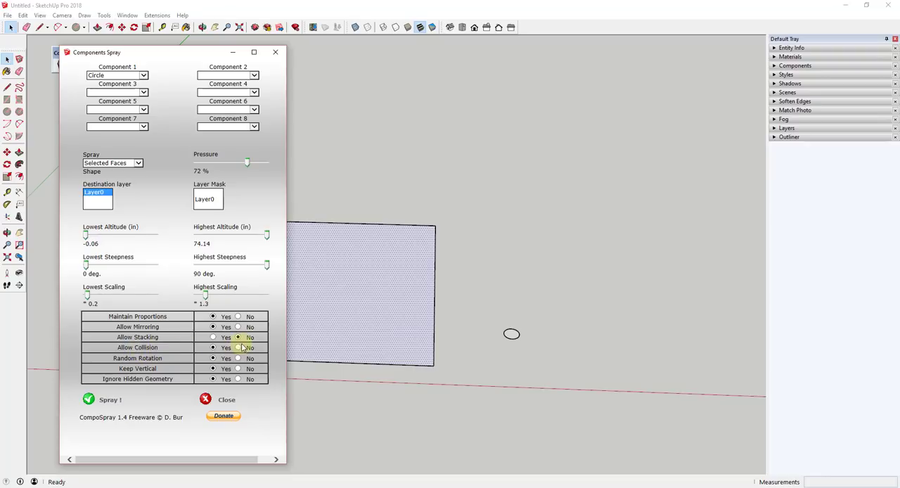
{"action": "left_click", "coordinate": [237, 347]}
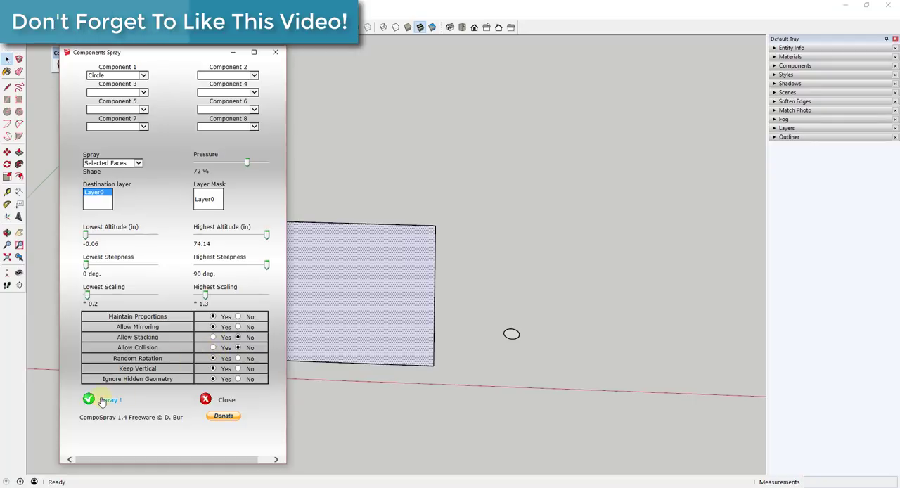
Step: Spray random-sized Circle components across the selected rectangular face
{"action": "left_click", "coordinate": [104, 399]}
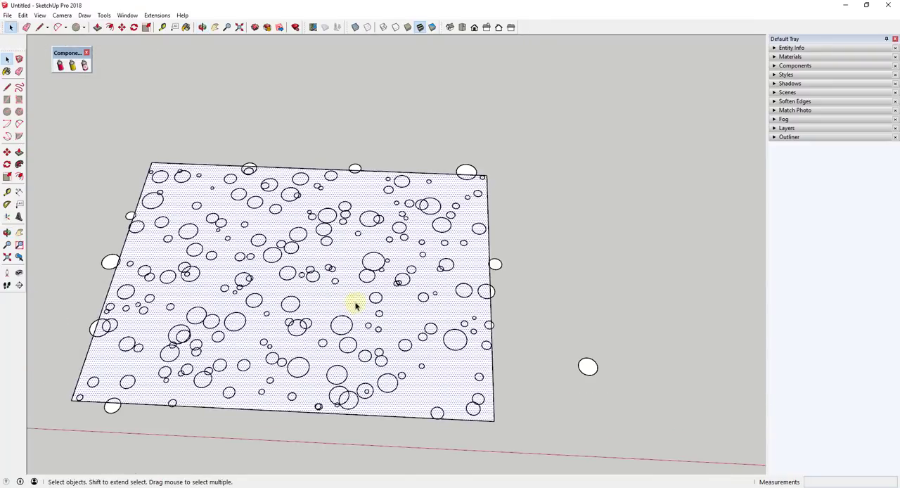
{"action": "mouse_move", "coordinate": [478, 276]}
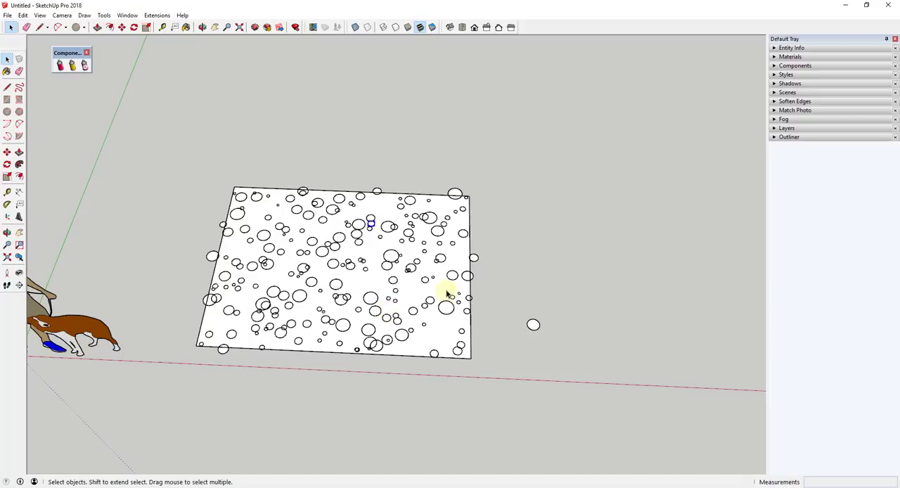
{"action": "mouse_move", "coordinate": [459, 194]}
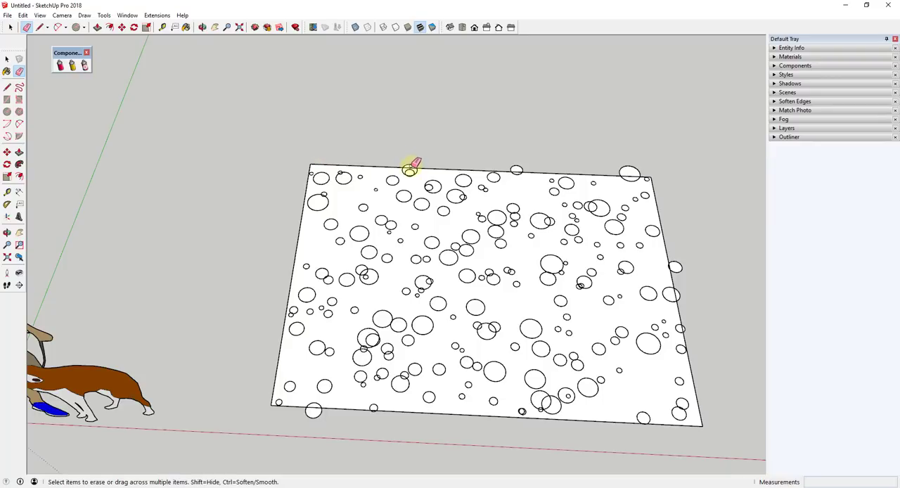
{"action": "mouse_move", "coordinate": [630, 168]}
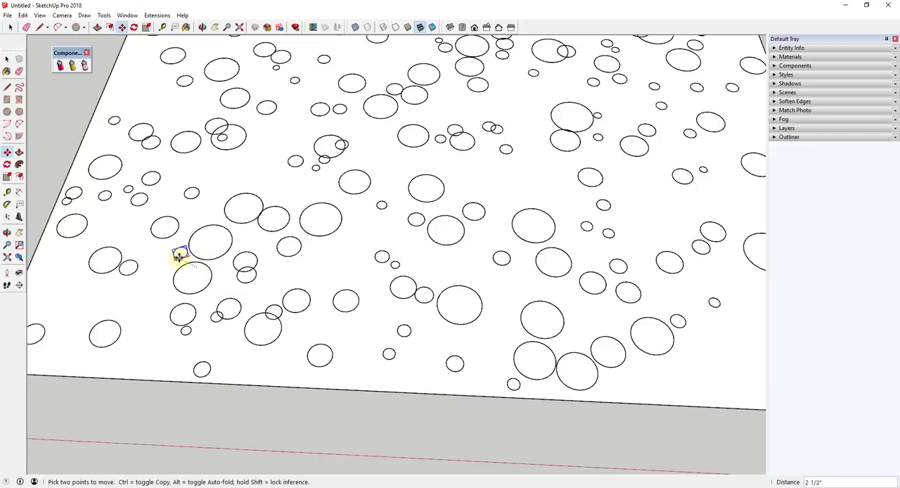
Step: Move two overlapping circles apart so none overlap on the panel
{"action": "left_click_drag", "start_coordinate": [179, 253], "coordinate": [246, 274]}
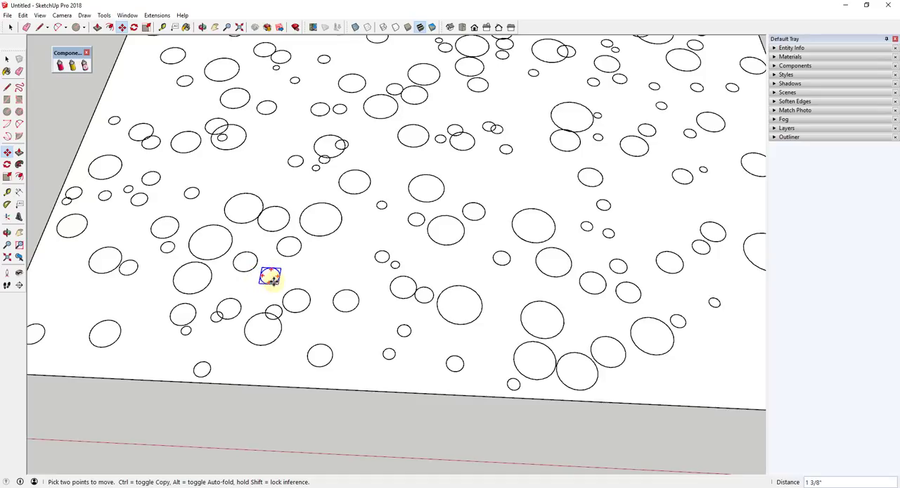
{"action": "left_click_drag", "start_coordinate": [270, 278], "coordinate": [270, 312]}
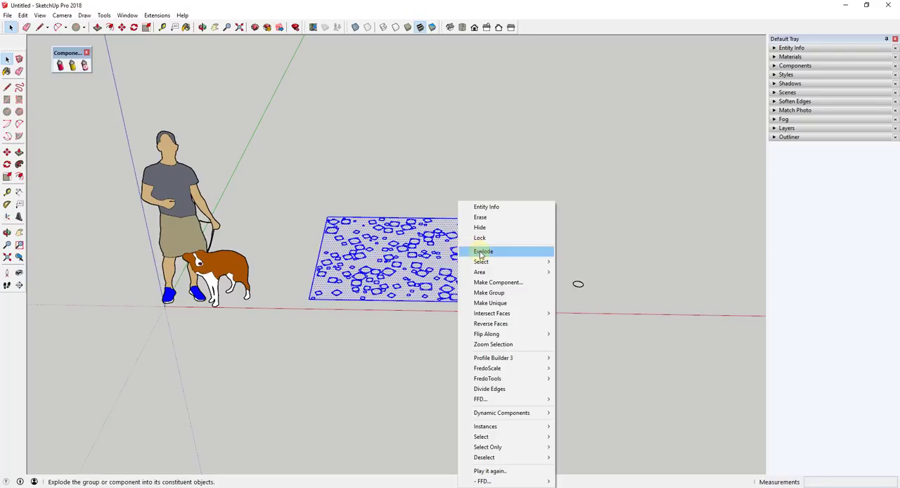
Step: Explode the sprayed circles group into loose geometry on the panel face
{"action": "left_click", "coordinate": [481, 250]}
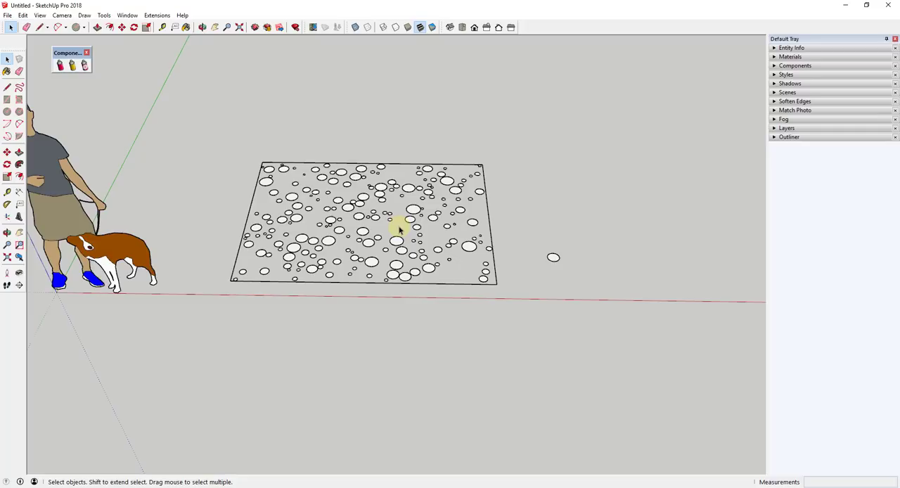
Step: Select only the circle faces inside the panel, ready to delete them as holes
{"action": "left_click", "coordinate": [397, 227]}
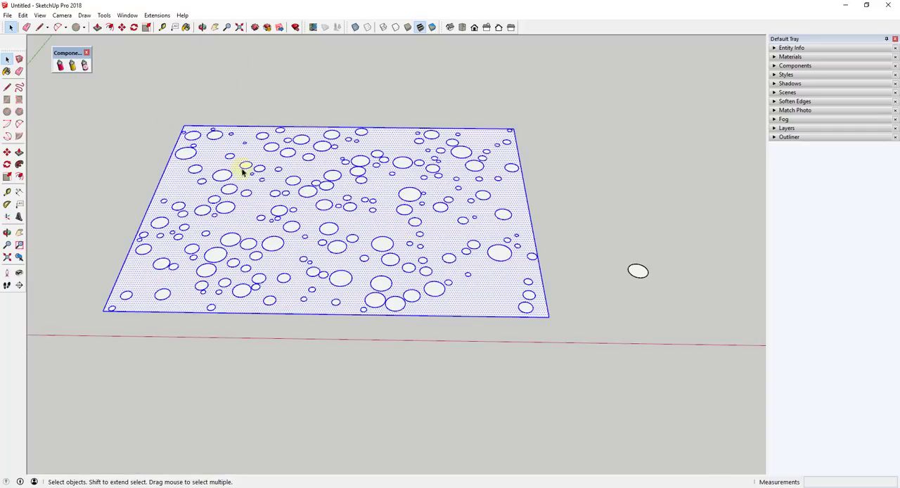
{"action": "mouse_move", "coordinate": [351, 160]}
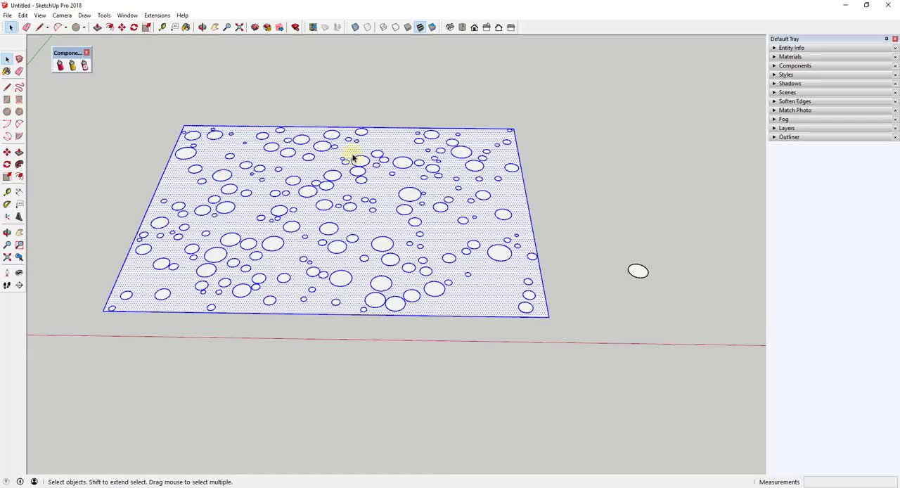
{"action": "mouse_move", "coordinate": [390, 195]}
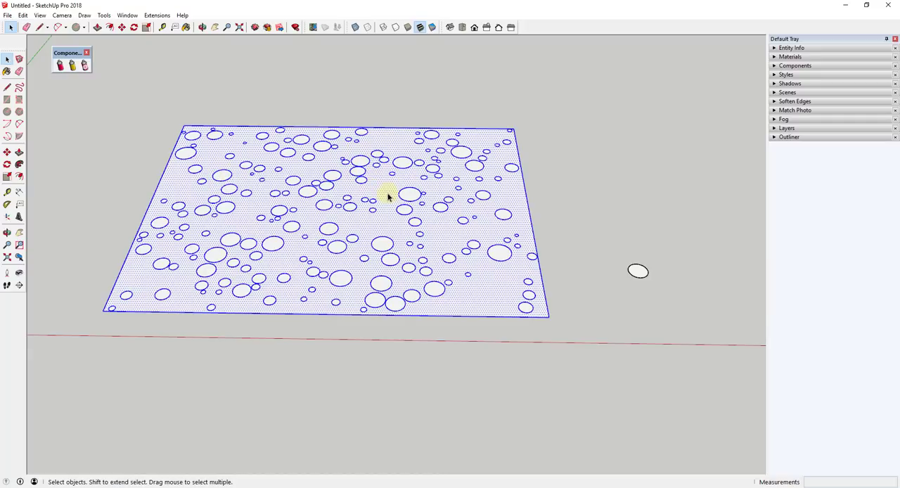
{"action": "mouse_move", "coordinate": [85, 105]}
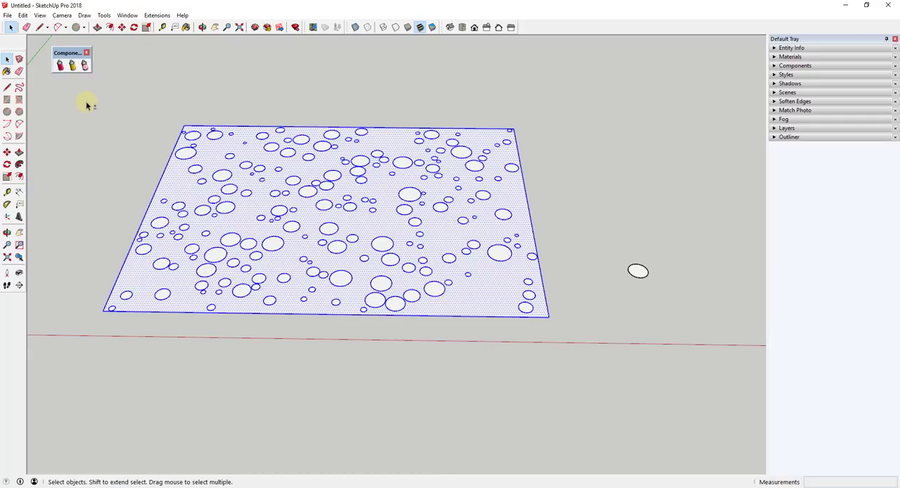
{"action": "left_click_drag", "start_coordinate": [87, 105], "coordinate": [576, 338]}
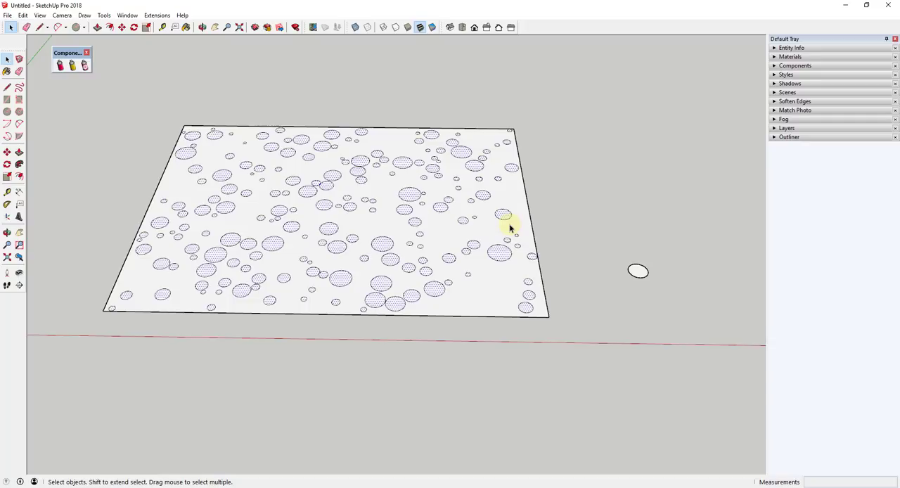
{"action": "mouse_move", "coordinate": [368, 210]}
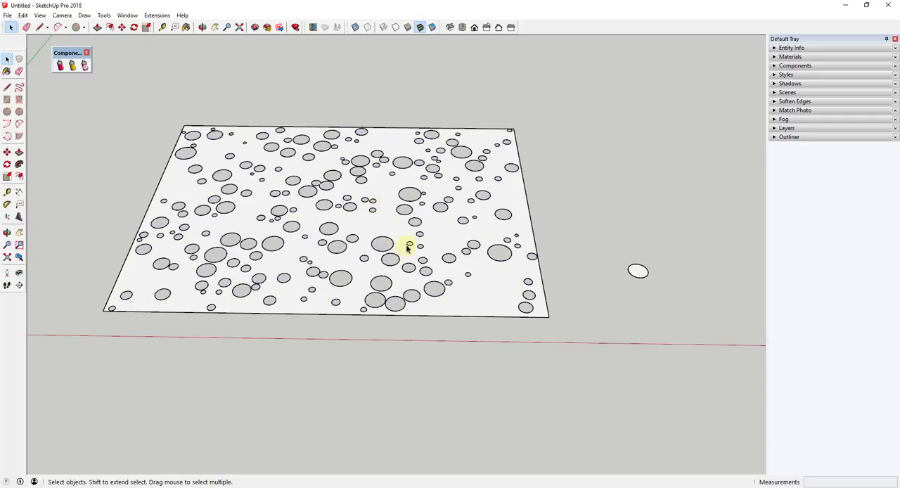
{"action": "mouse_move", "coordinate": [367, 217]}
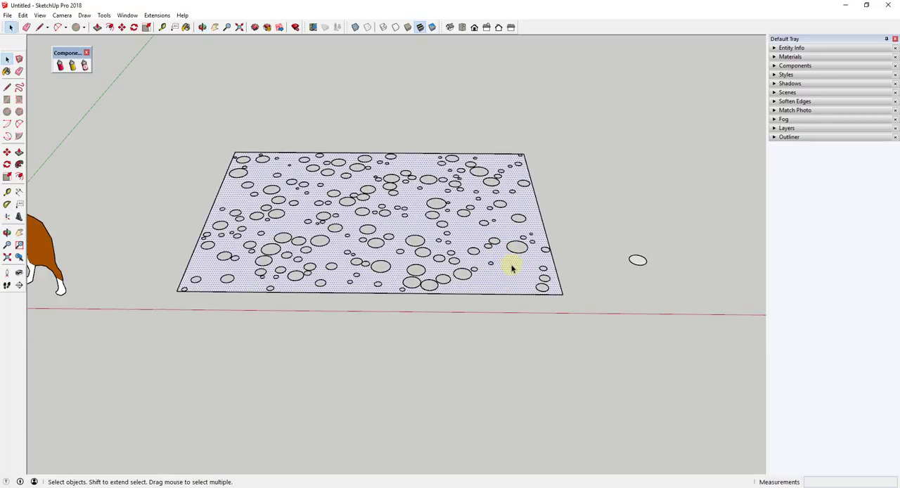
Step: Push/Pull the perforated face into a thick panel and select the whole result
{"action": "left_click", "coordinate": [98, 31]}
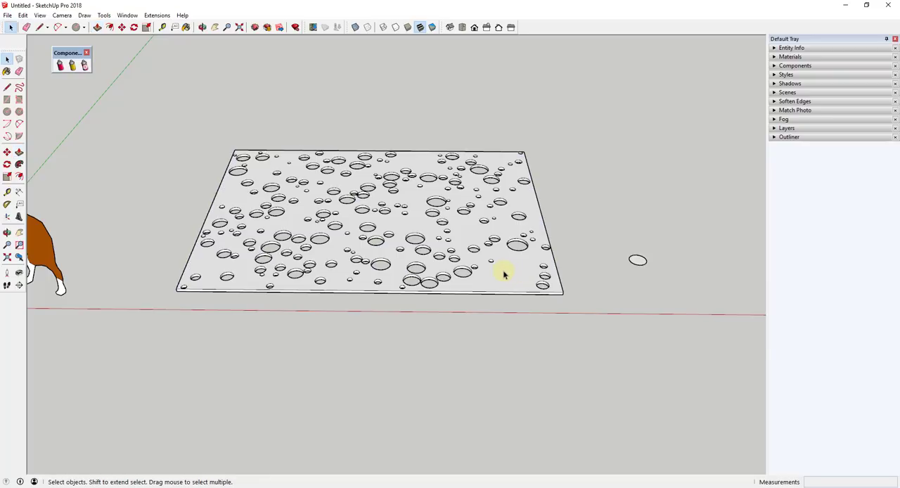
{"action": "left_click", "coordinate": [503, 276]}
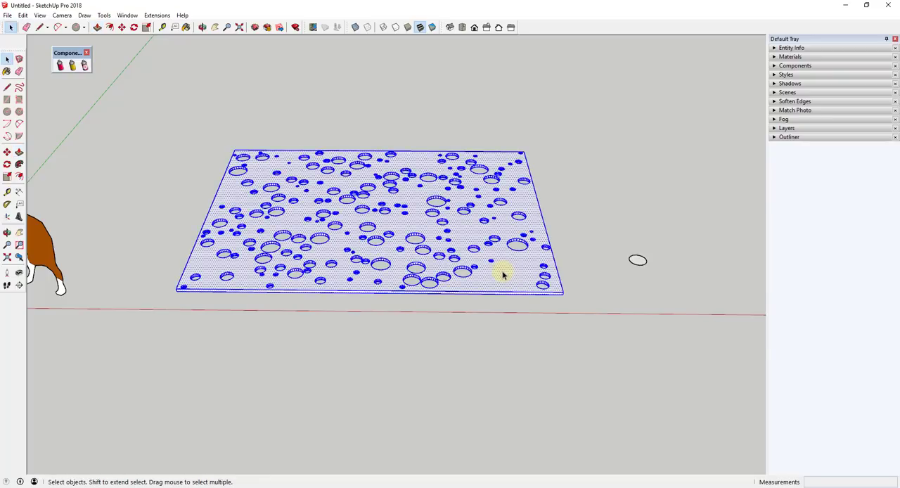
{"action": "mouse_move", "coordinate": [458, 231]}
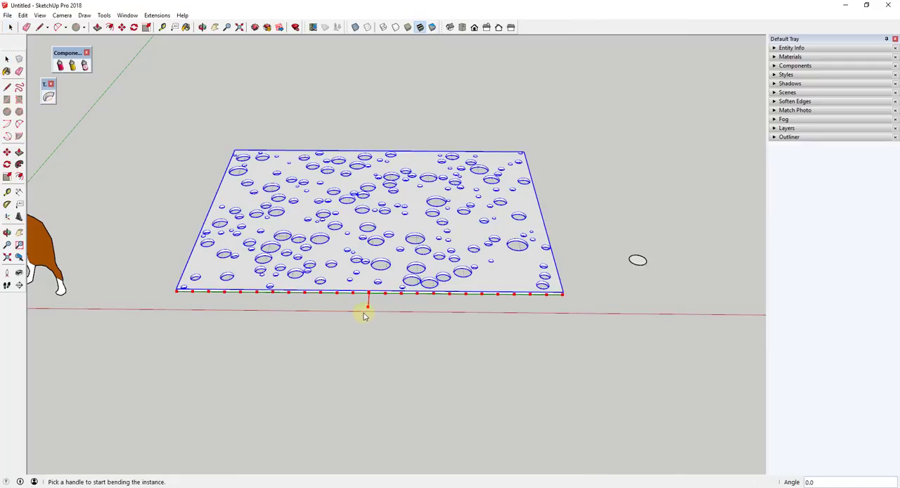
{"action": "mouse_move", "coordinate": [371, 316]}
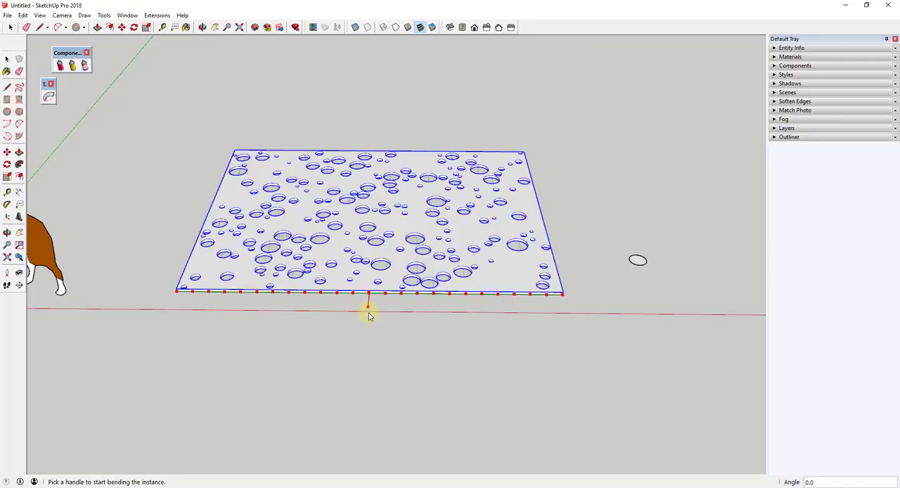
{"action": "mouse_move", "coordinate": [362, 326]}
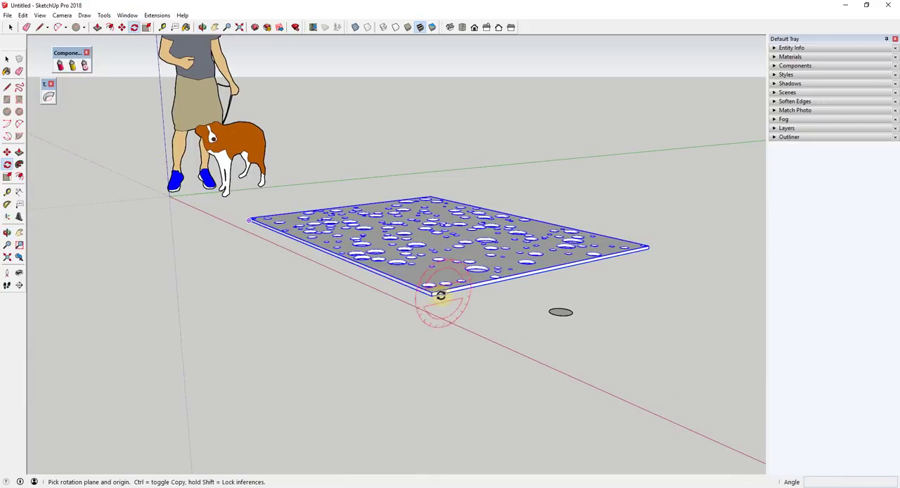
Step: Rotate the grouped perforated panel 90° so it stands upright beside the figures
{"action": "left_click_drag", "start_coordinate": [439, 294], "coordinate": [639, 209]}
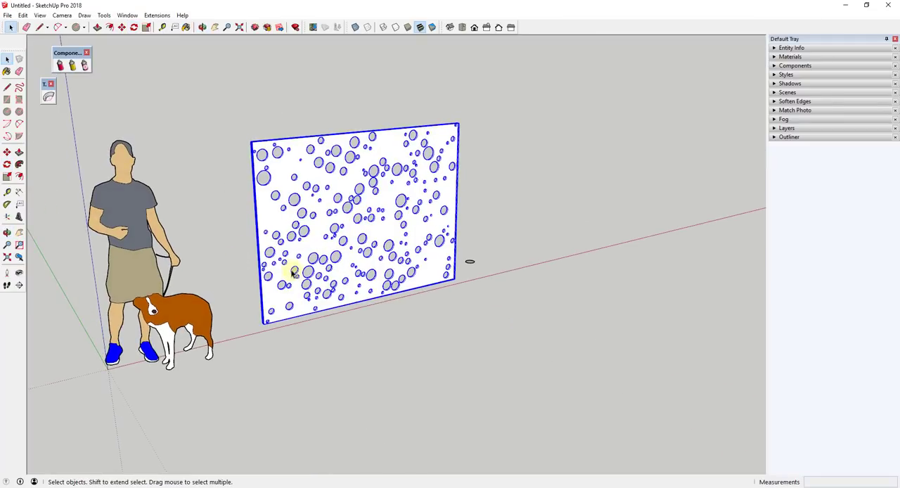
{"action": "mouse_move", "coordinate": [298, 295]}
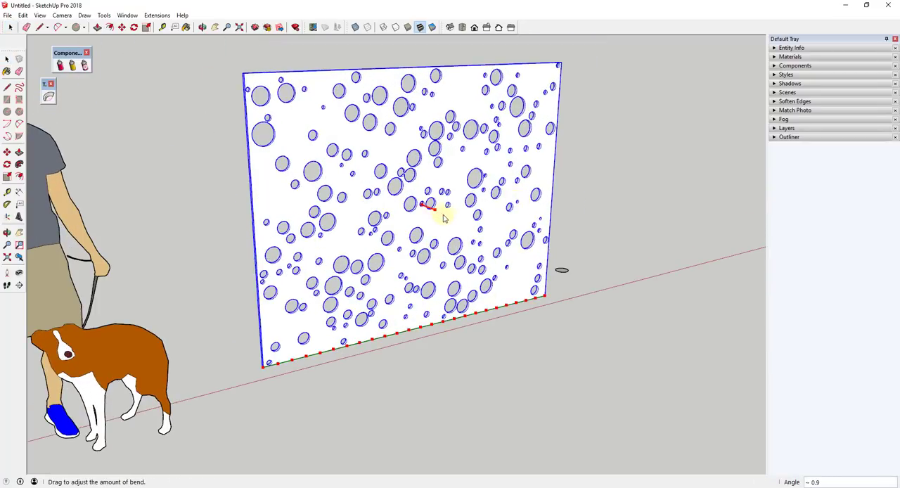
Step: TrueBend the upright panel 360° into a perforated cylinder, then rescale its proportions
{"action": "left_click_drag", "start_coordinate": [433, 204], "coordinate": [622, 313]}
{"action": "type", "text": "360"}
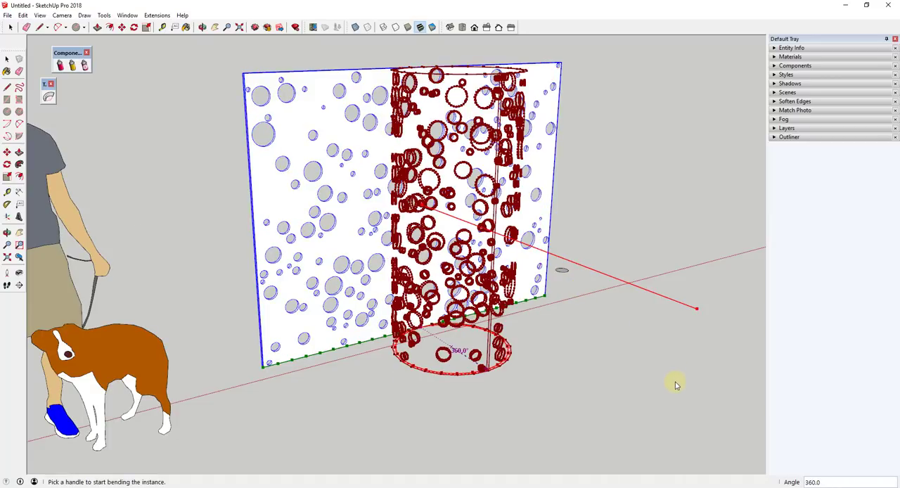
{"action": "mouse_move", "coordinate": [509, 239]}
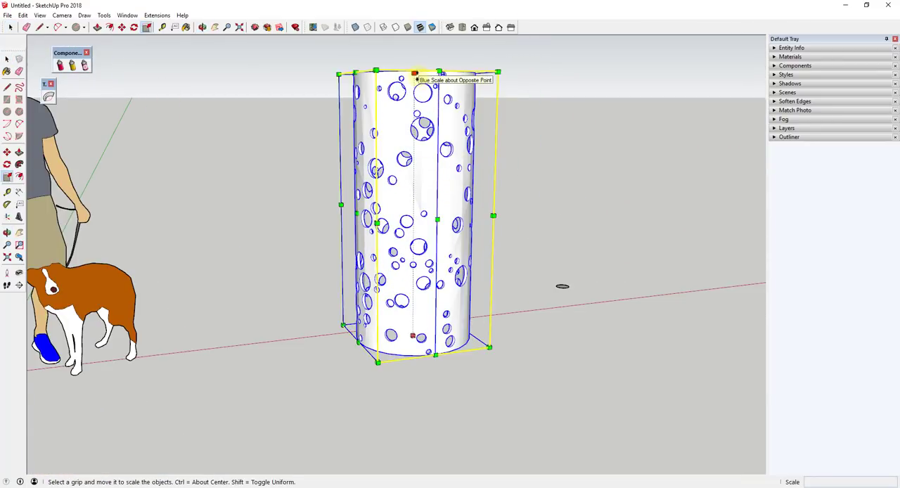
{"action": "left_click_drag", "start_coordinate": [415, 73], "coordinate": [427, 116]}
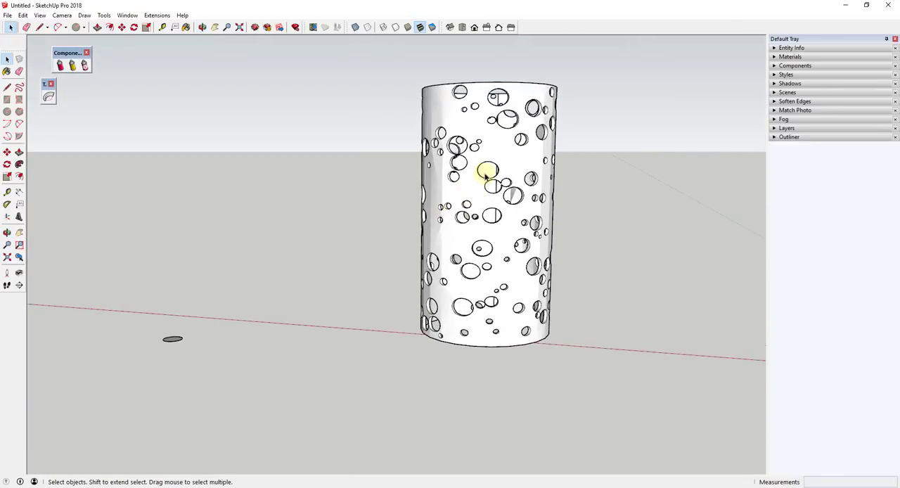
{"action": "mouse_move", "coordinate": [495, 242]}
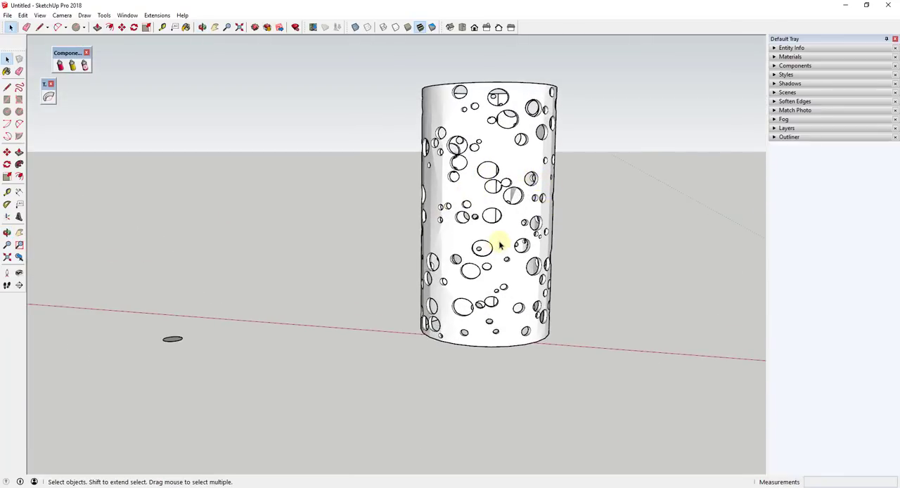